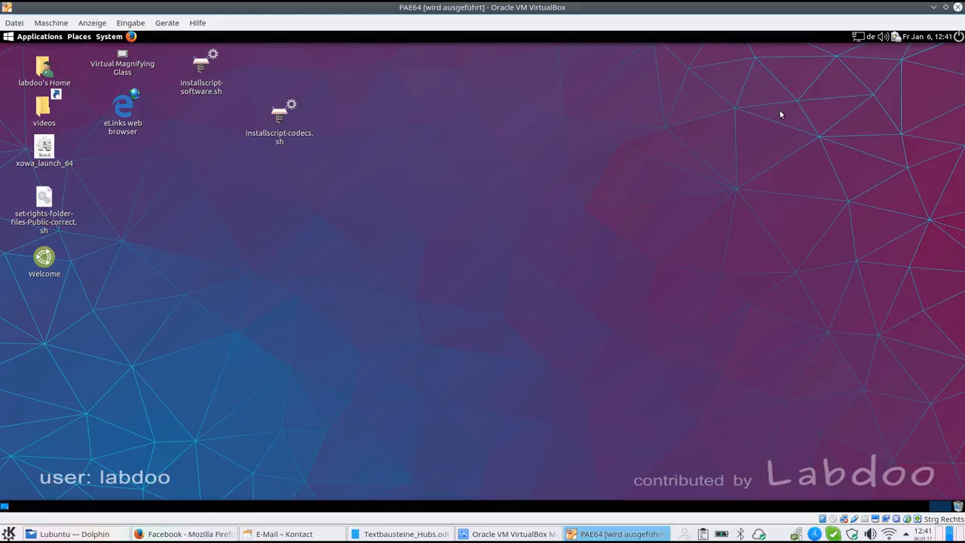
pyautogui.moveTo(857, 62)
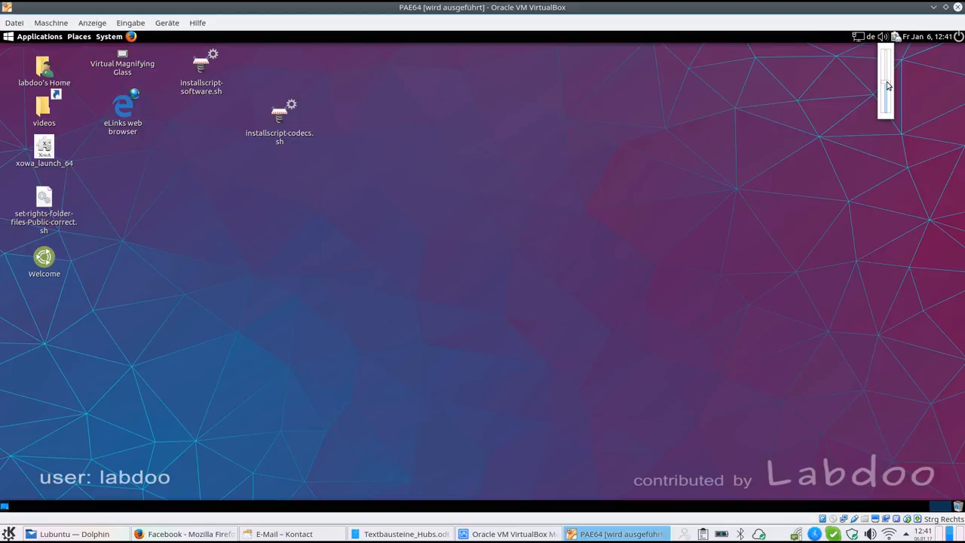
pyautogui.moveTo(836, 83)
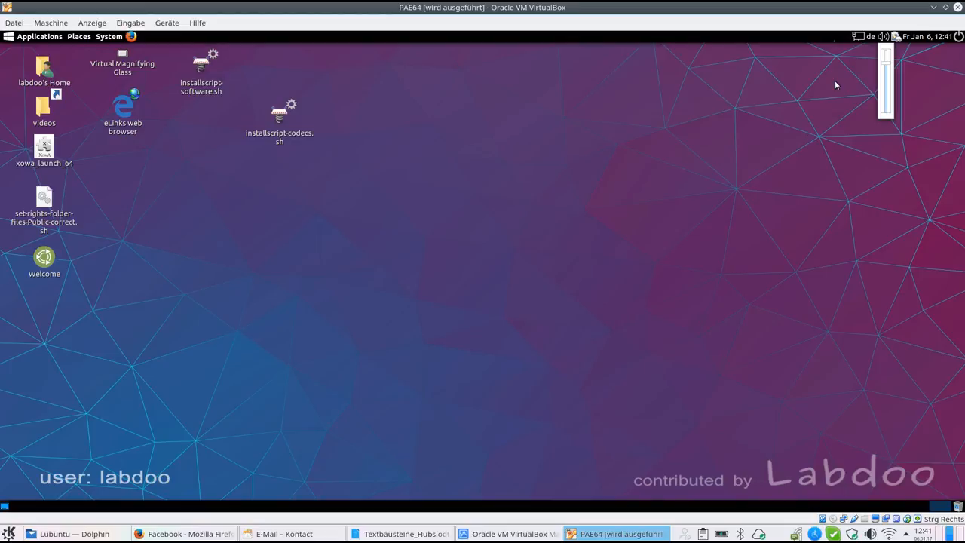
pyautogui.moveTo(887, 91)
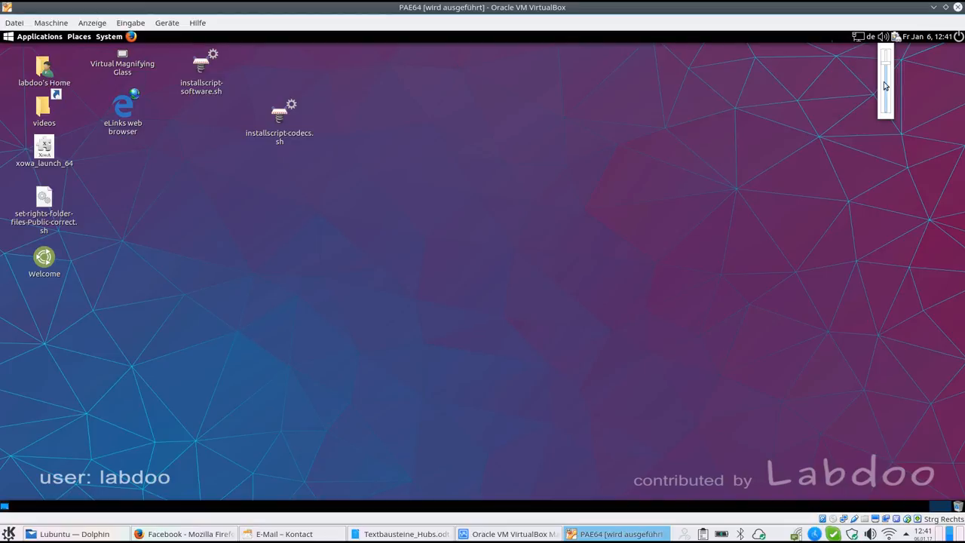
pyautogui.moveTo(844, 77)
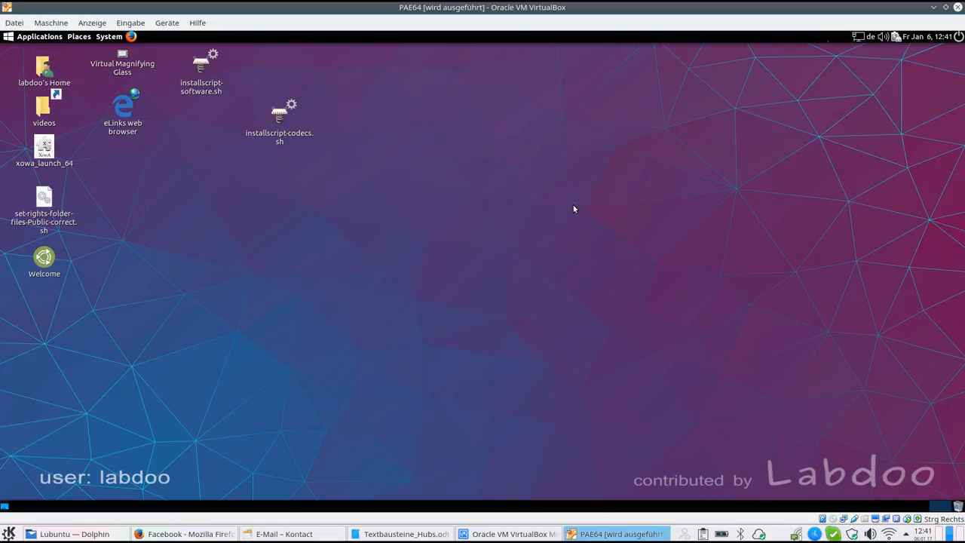
# Step: Launch MATE Terminal from the Applications menu beside the existing LXTerminal
pyautogui.click(39, 36)
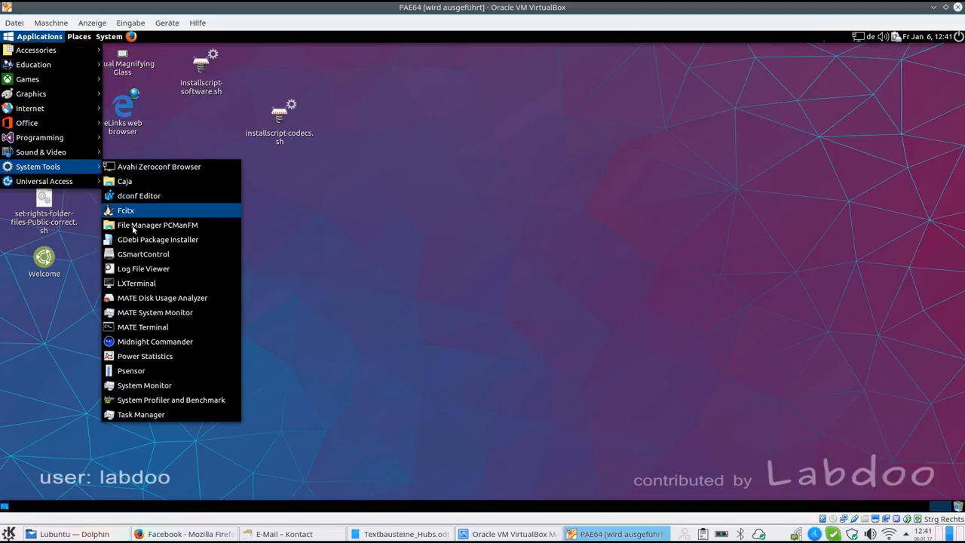
pyautogui.moveTo(128, 283)
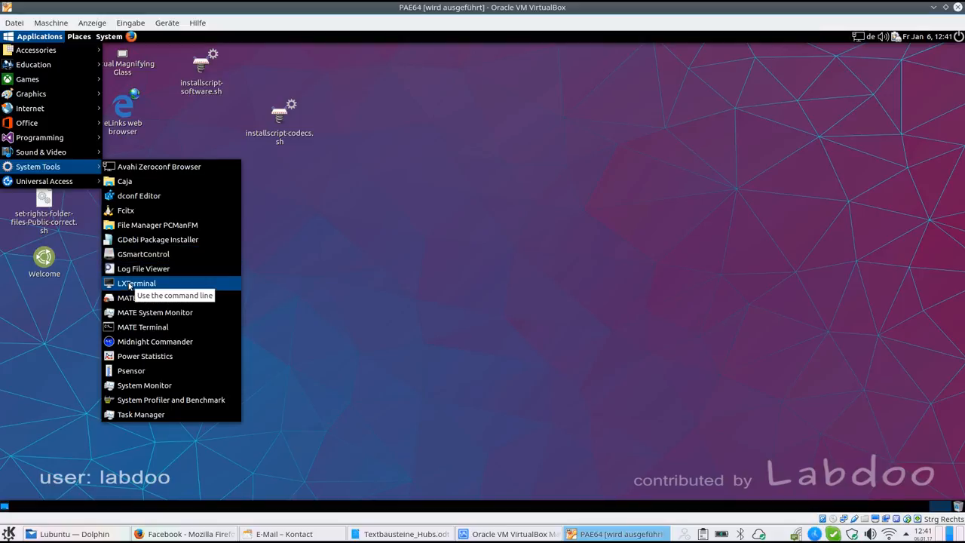
pyautogui.moveTo(167, 283)
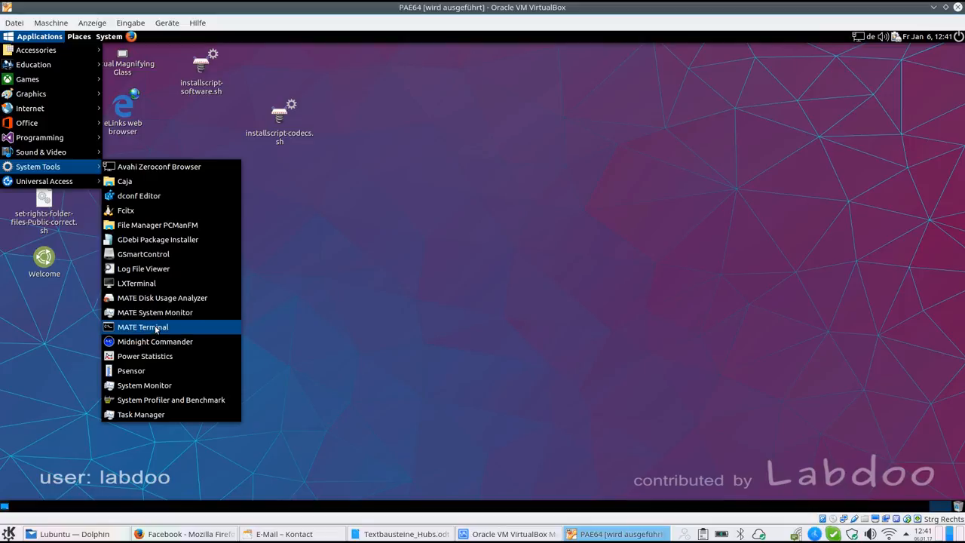
pyautogui.click(143, 327)
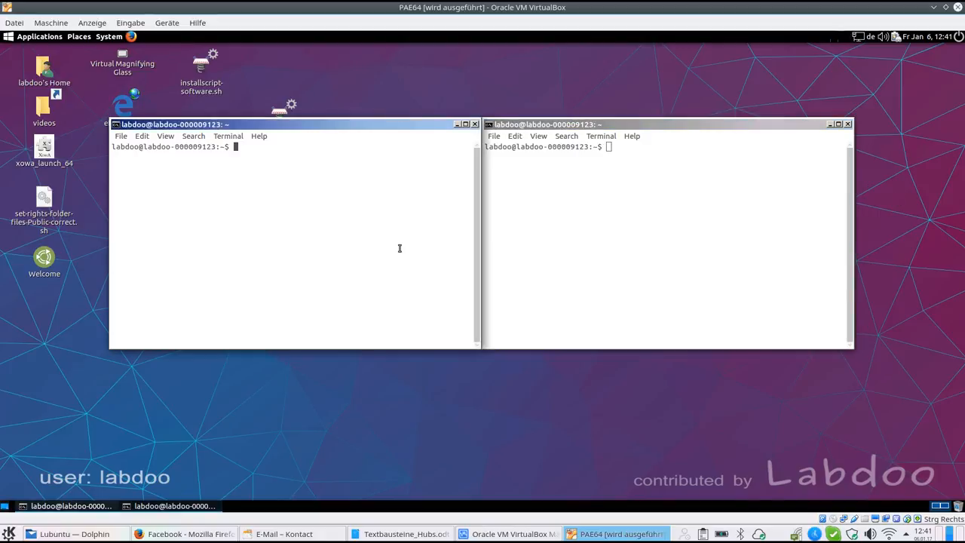
# Step: Run alsamixer in the left terminal and step through the playback channels to Line
pyautogui.write('alsa')
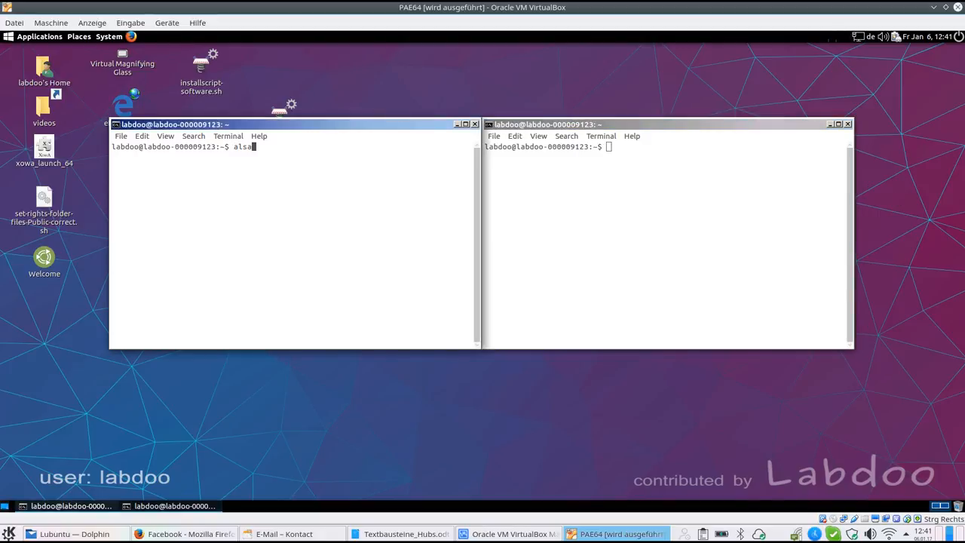
pyautogui.write('mixer')
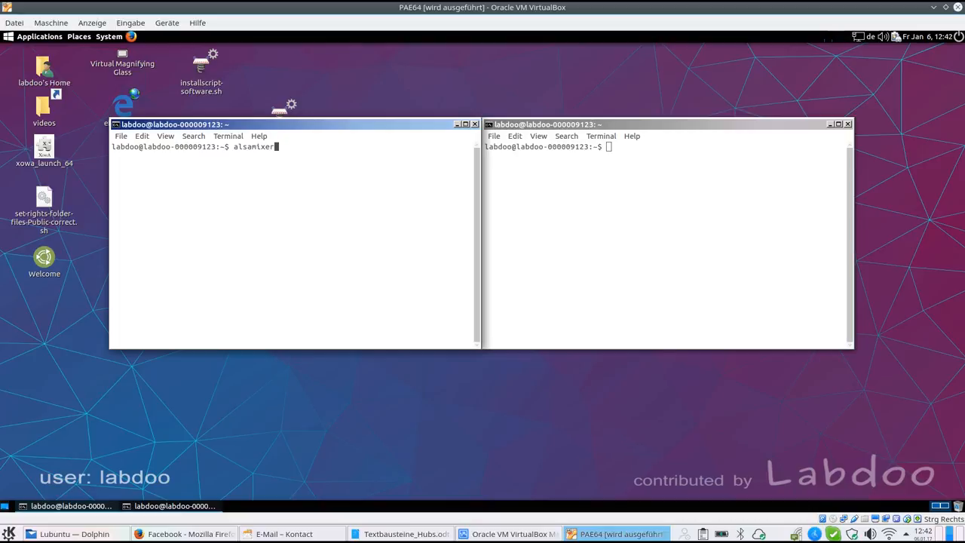
pyautogui.press('Return')
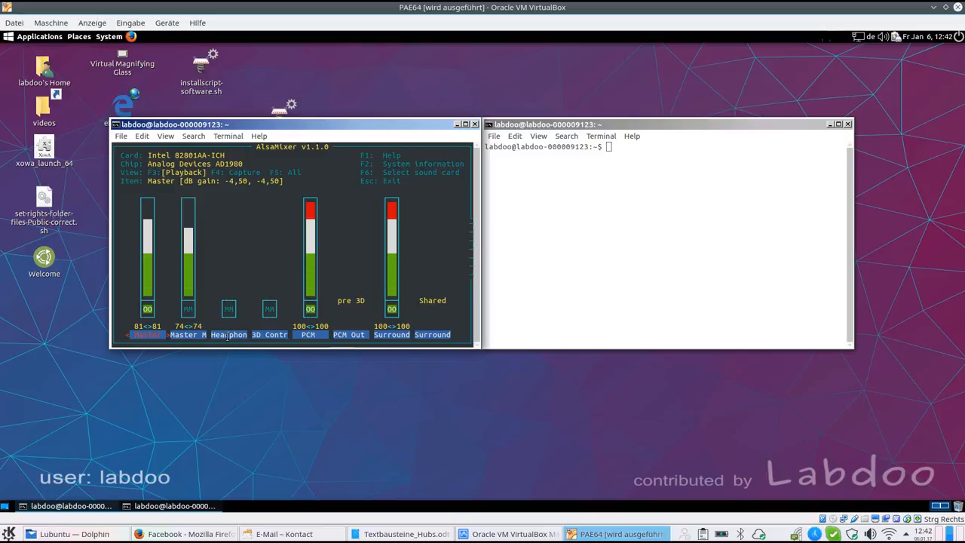
pyautogui.click(309, 335)
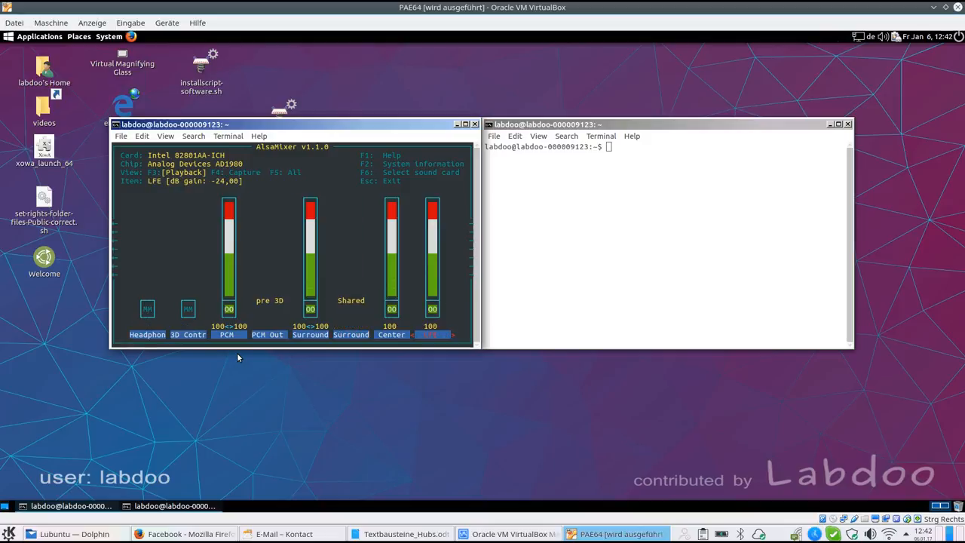
pyautogui.press('Right')
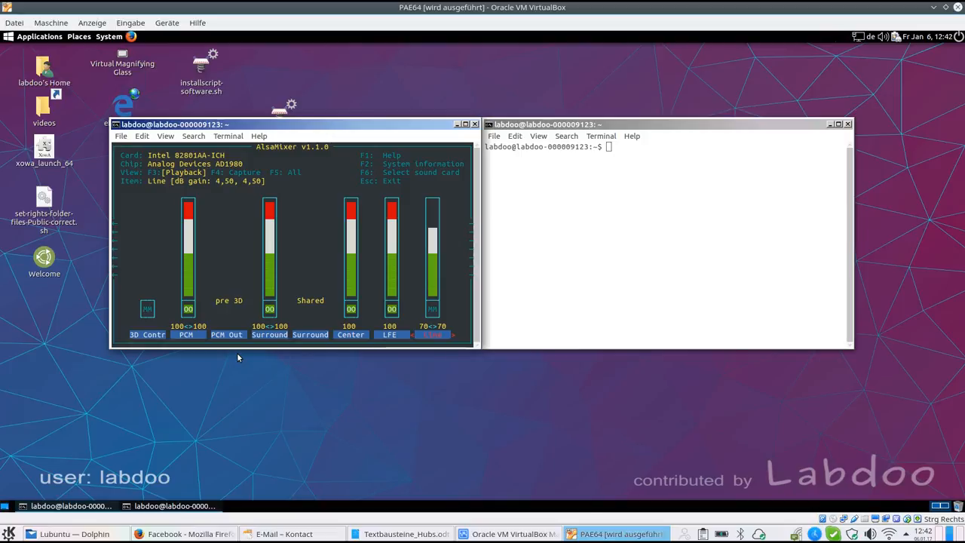
pyautogui.moveTo(396, 172)
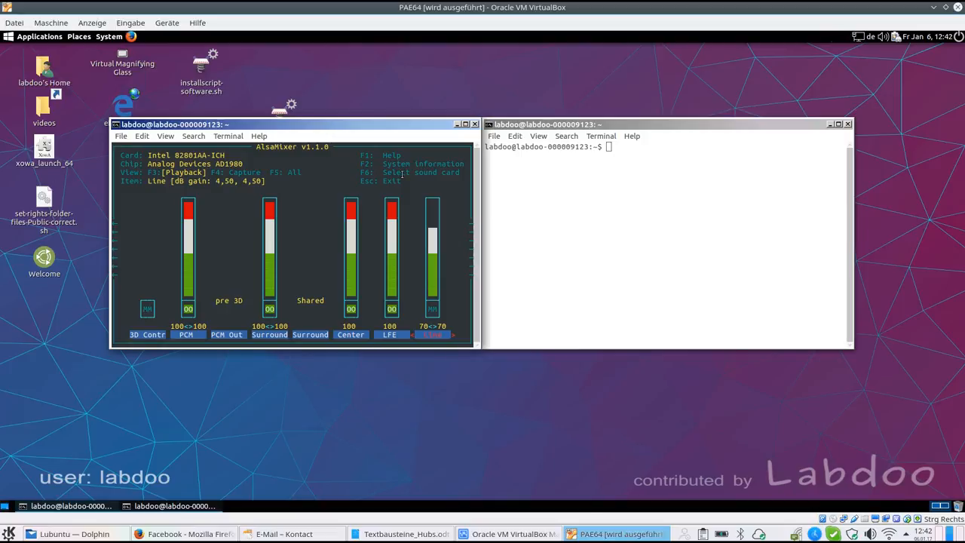
# Step: Check the sound card list with F6, dismiss it unchanged, and focus the right terminal
pyautogui.press('F6')
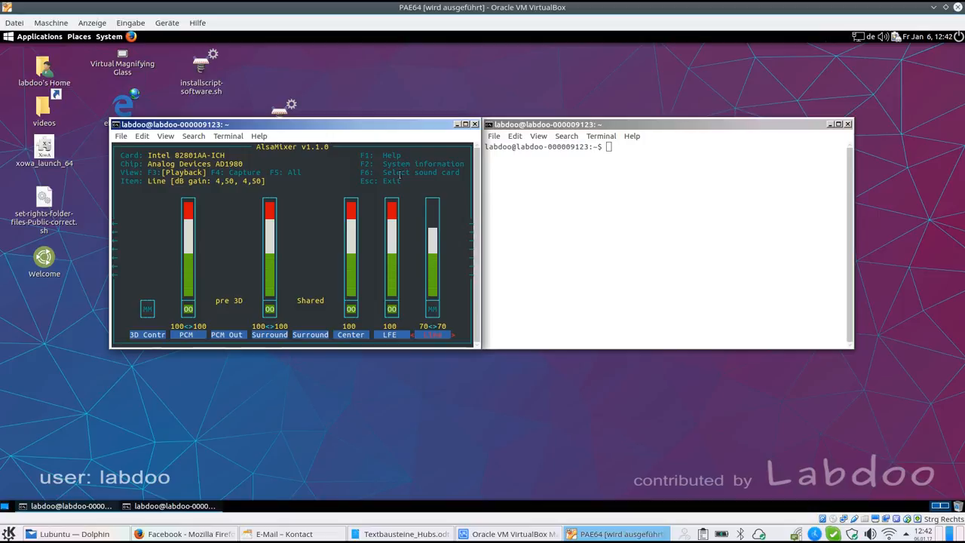
pyautogui.press('F6')
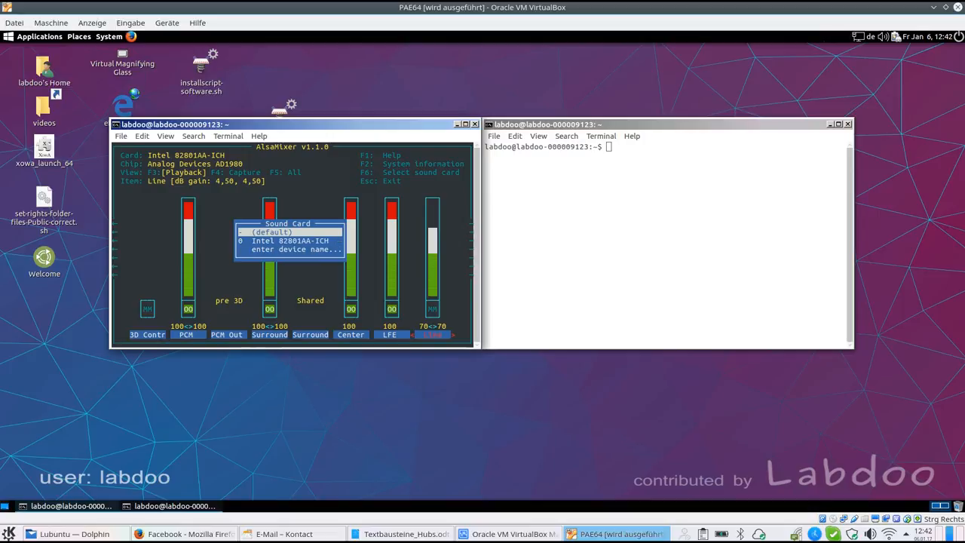
pyautogui.press('Escape')
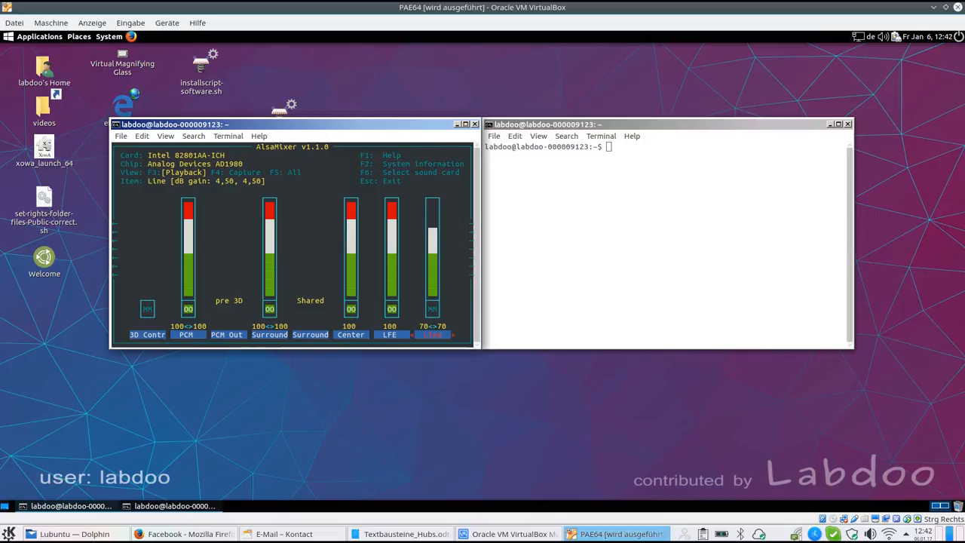
pyautogui.moveTo(252, 241)
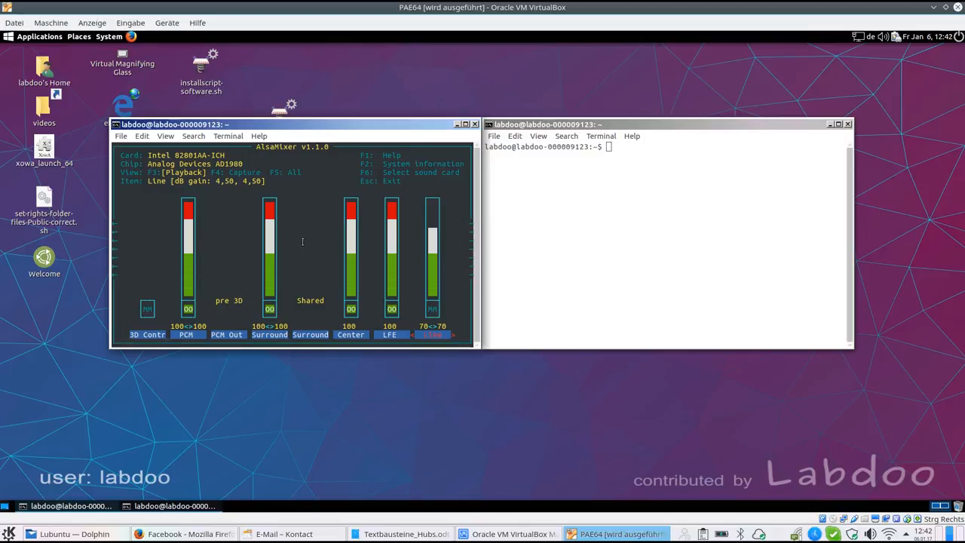
pyautogui.click(674, 217)
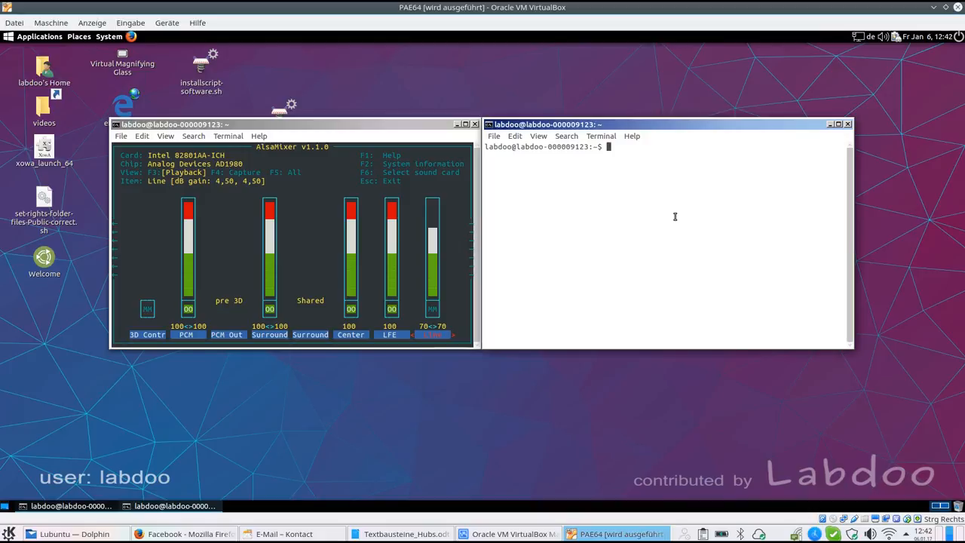
# Step: Launch hardinfo and browse Summary, Languages, Display, Users, Processor, Sensors, then Input Devices
pyautogui.write('hardinfo')
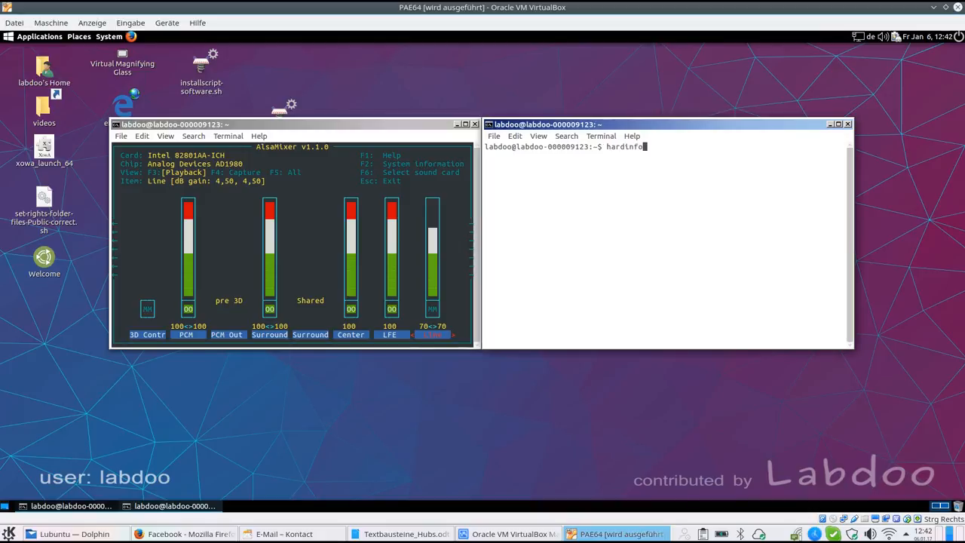
pyautogui.press('Return')
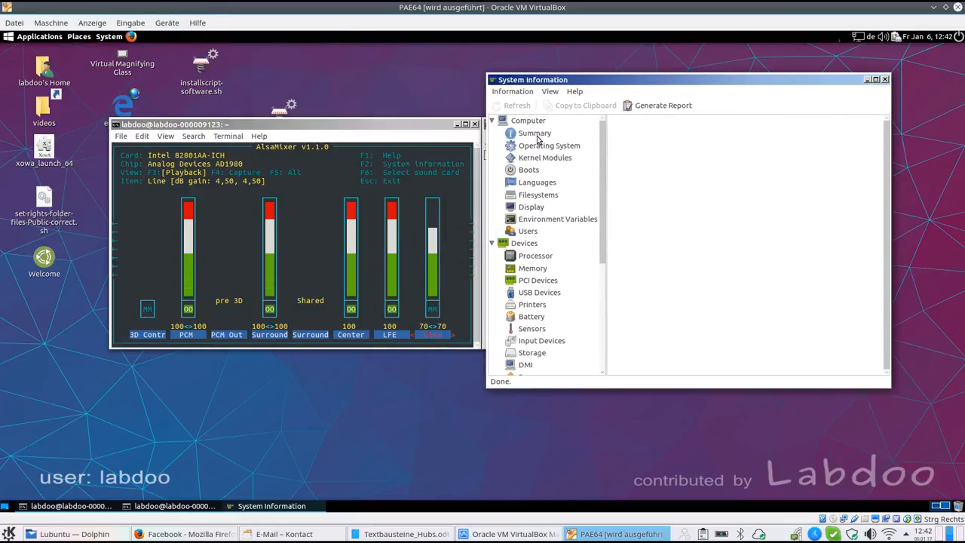
pyautogui.click(534, 133)
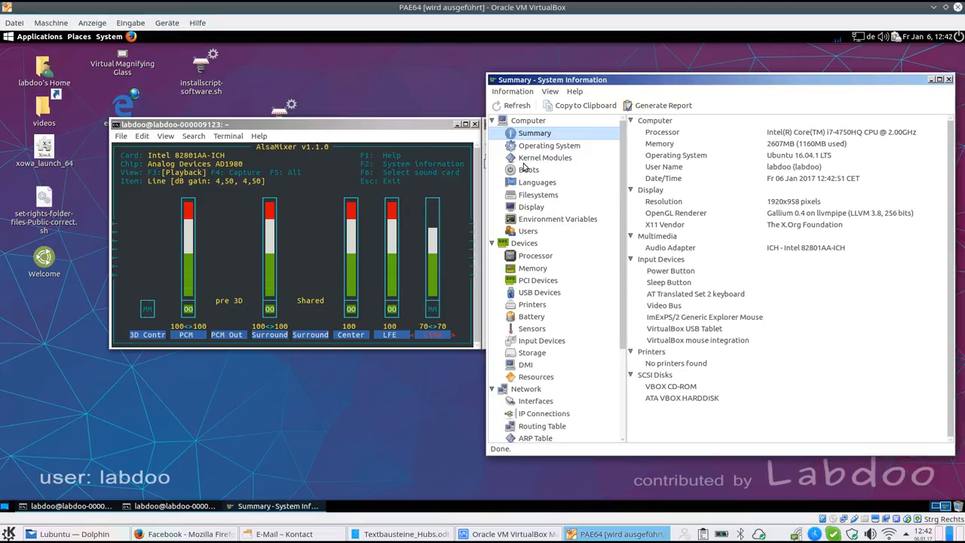
pyautogui.click(537, 182)
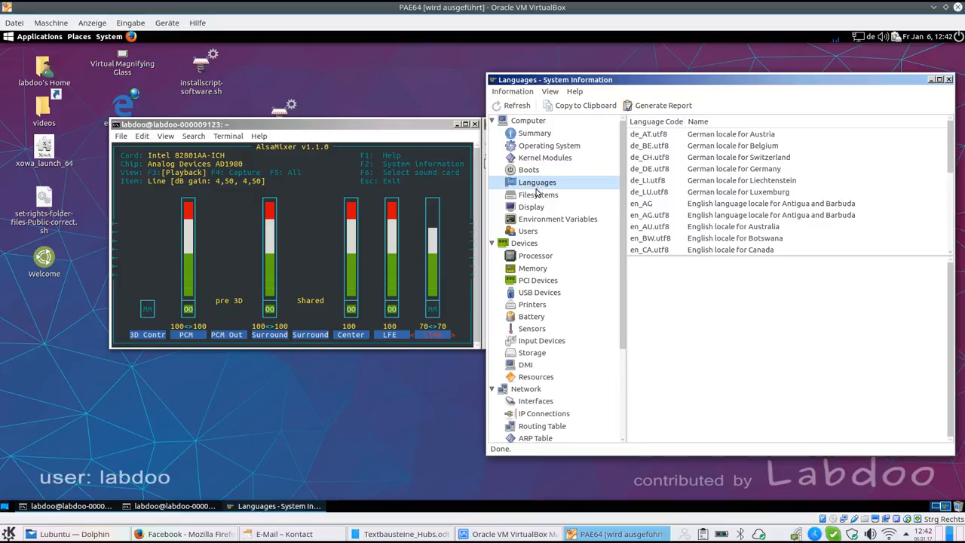
pyautogui.click(531, 207)
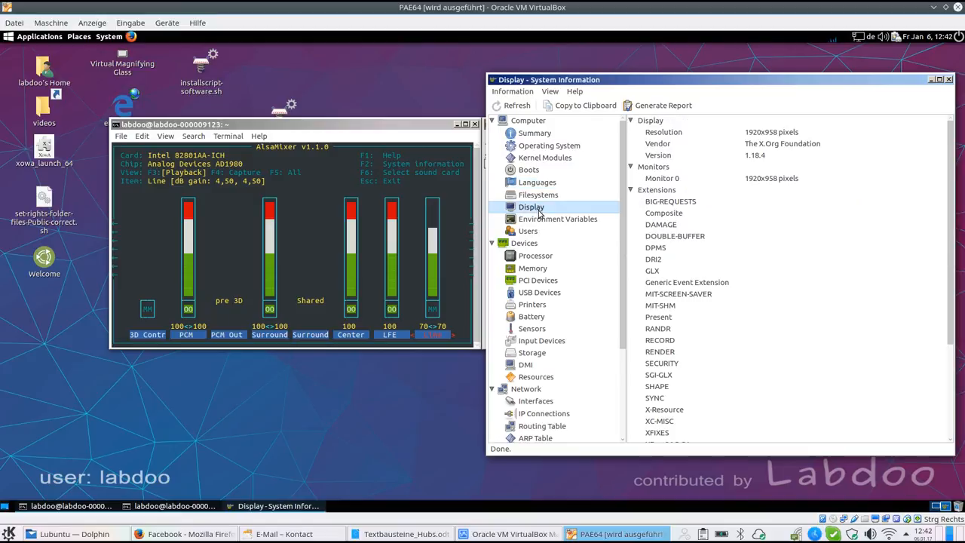
pyautogui.click(528, 231)
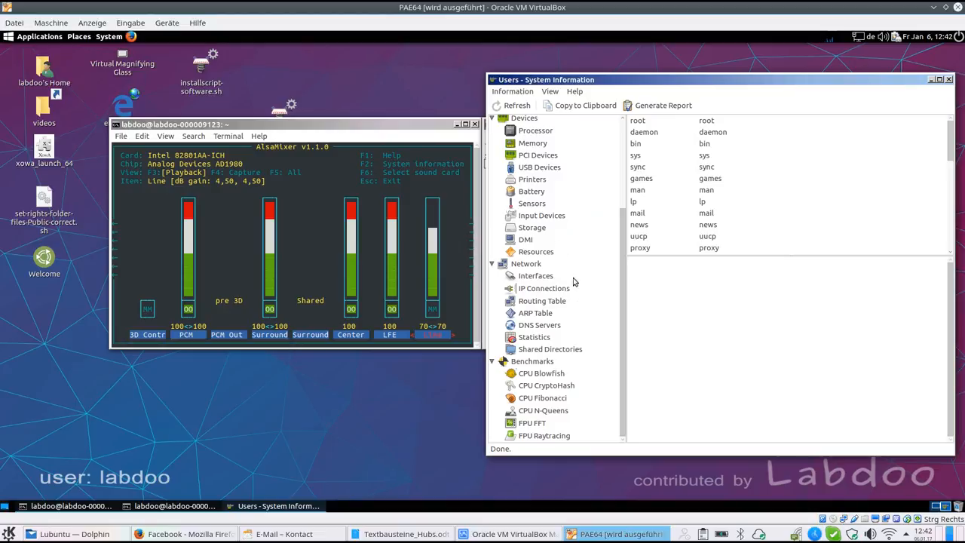
pyautogui.click(535, 131)
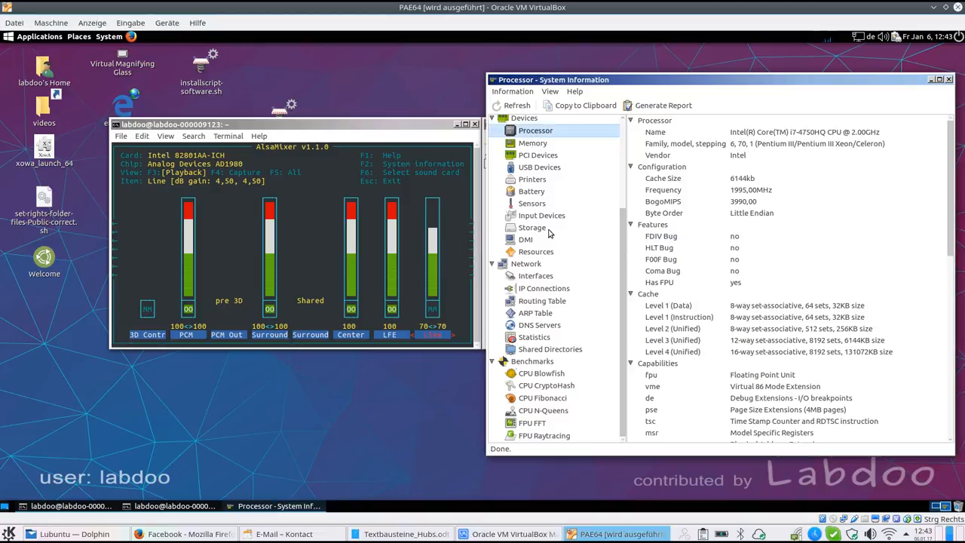
pyautogui.click(531, 203)
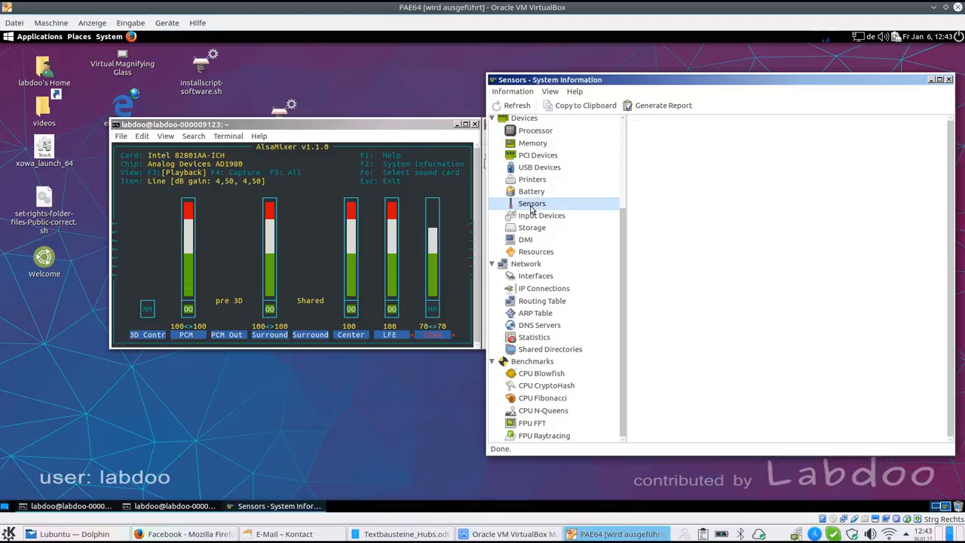
pyautogui.click(541, 215)
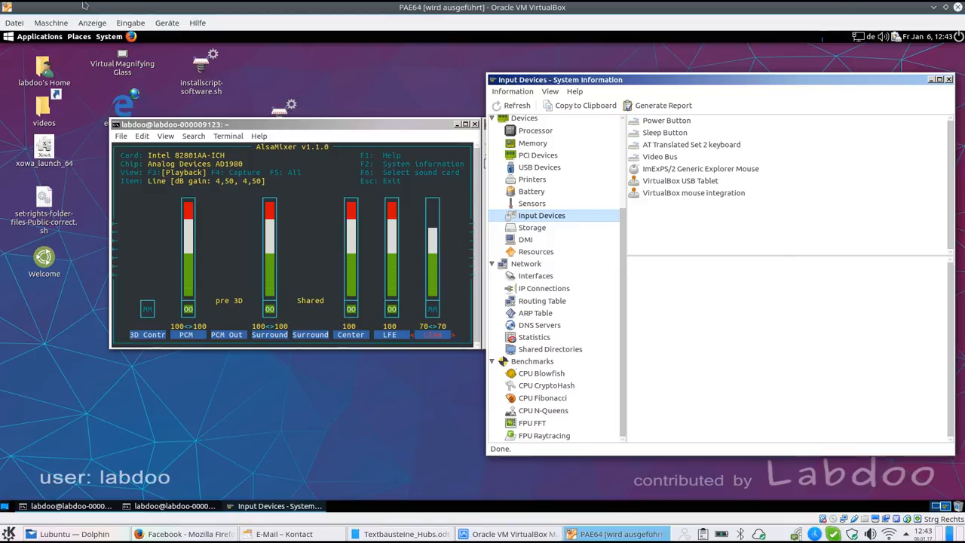
# Step: Launch Psensor from Applications > System Tools
pyautogui.click(39, 35)
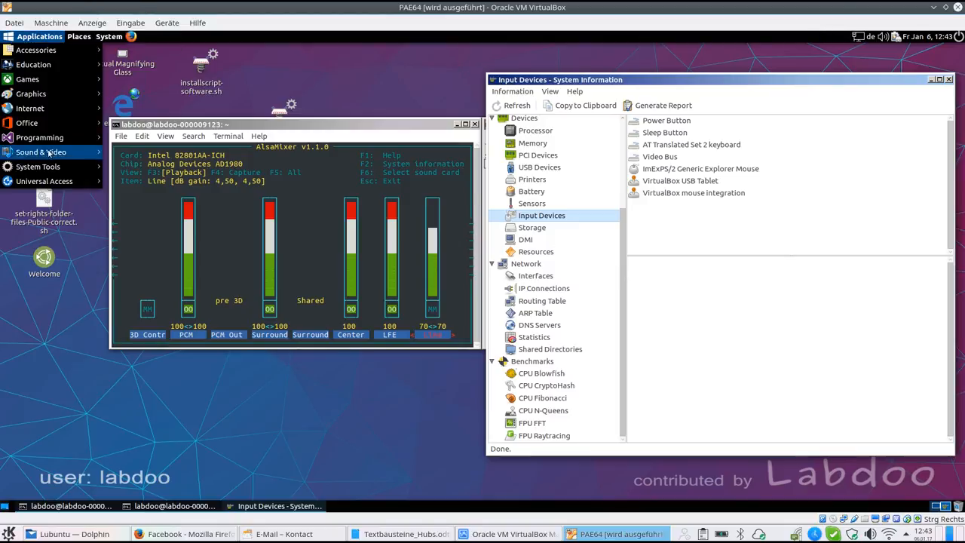
pyautogui.click(38, 166)
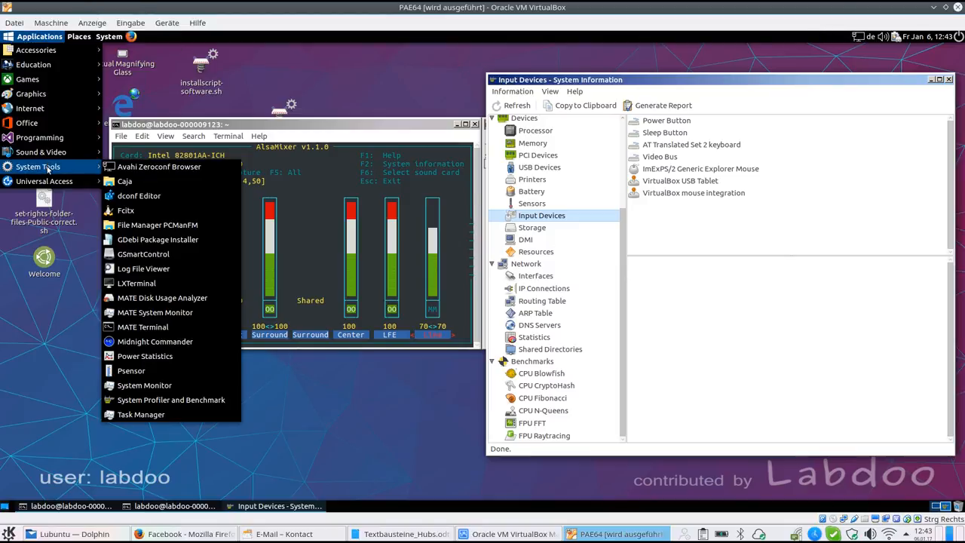
pyautogui.moveTo(132, 370)
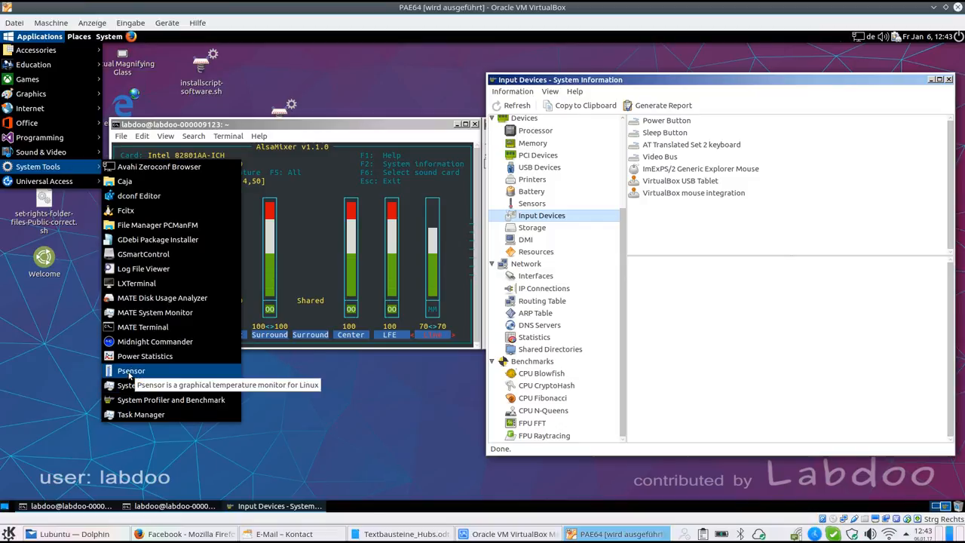
pyautogui.click(130, 370)
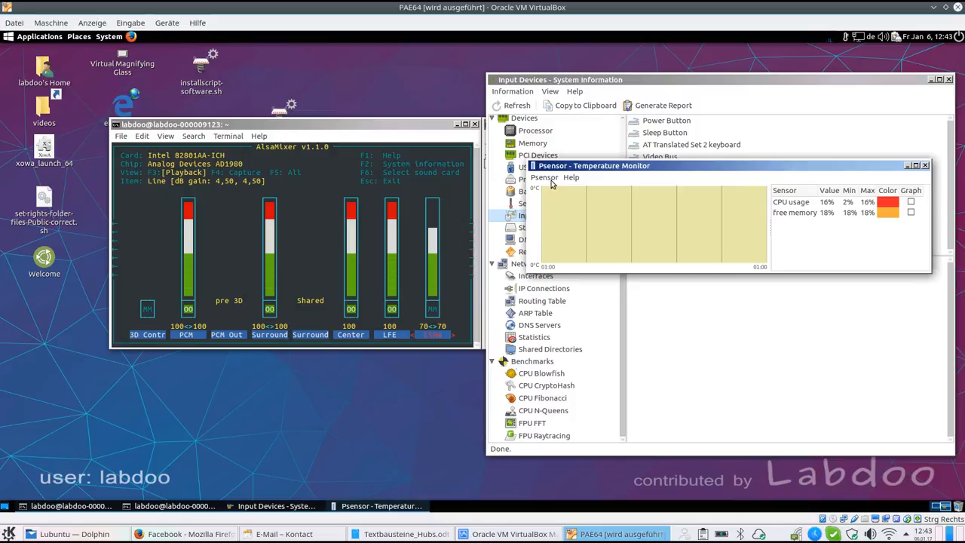
# Step: Open and dismiss Psensor's Sensor Preferences, then close the Temperature Monitor window
pyautogui.click(544, 177)
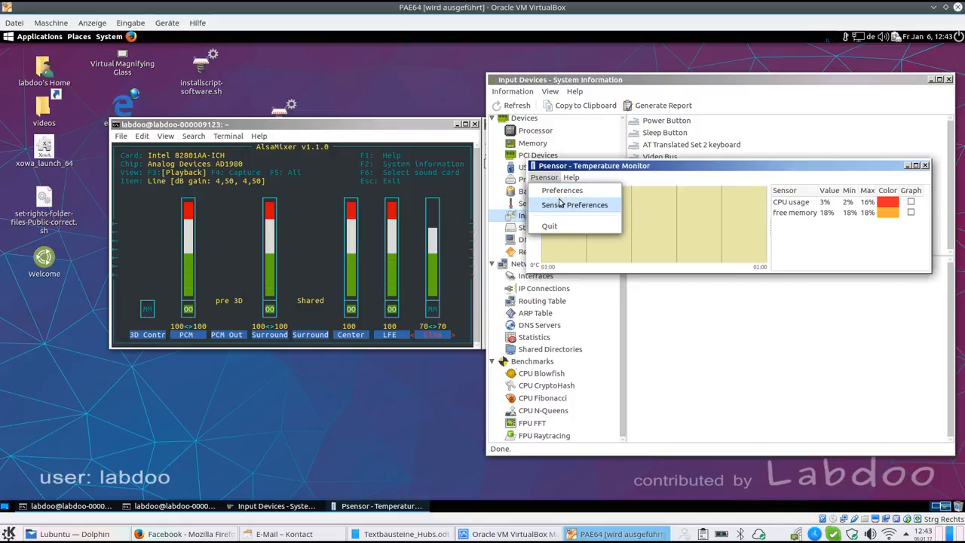
pyautogui.click(575, 205)
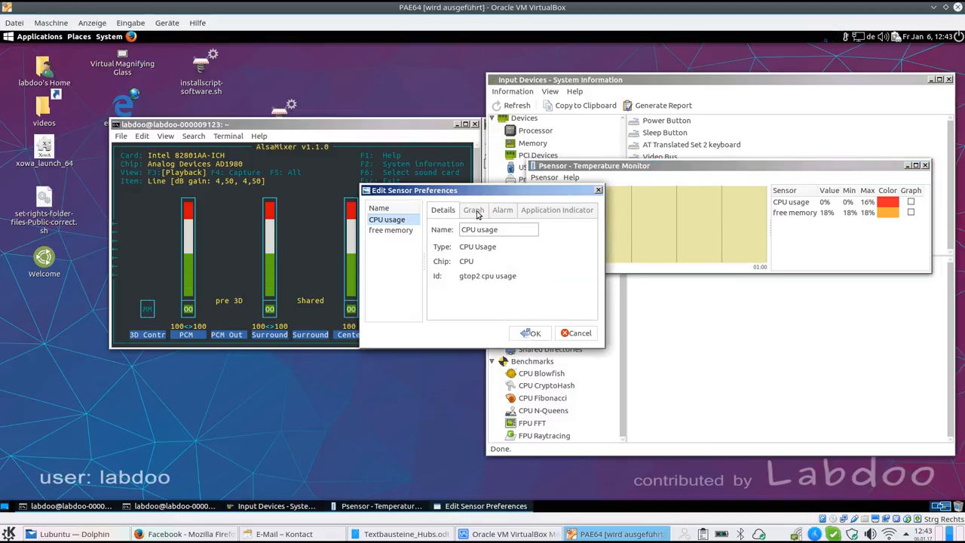
pyautogui.click(502, 210)
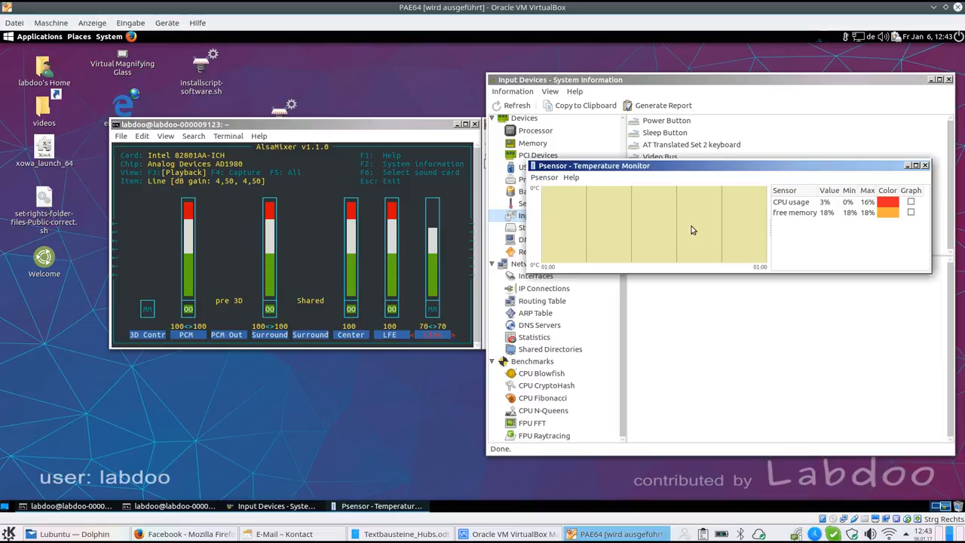
pyautogui.moveTo(706, 271)
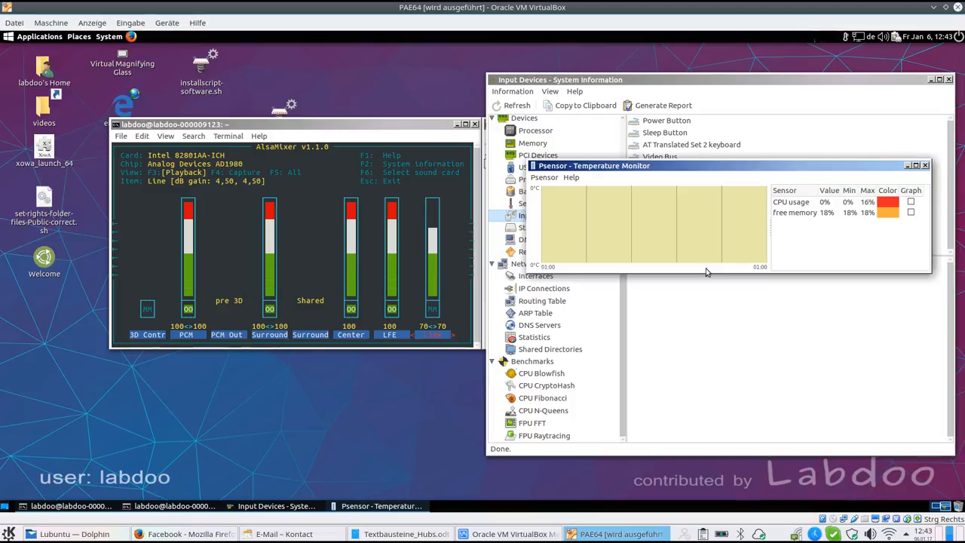
pyautogui.click(927, 165)
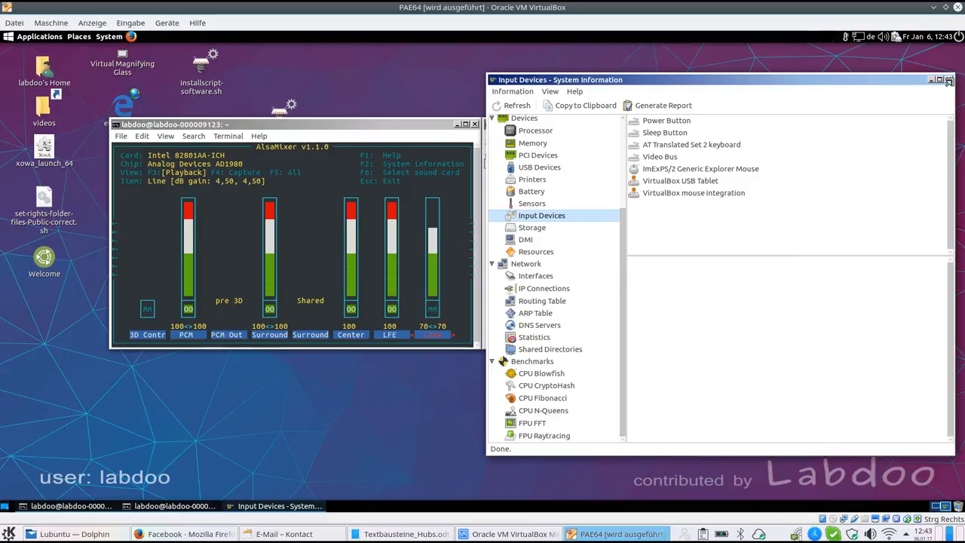